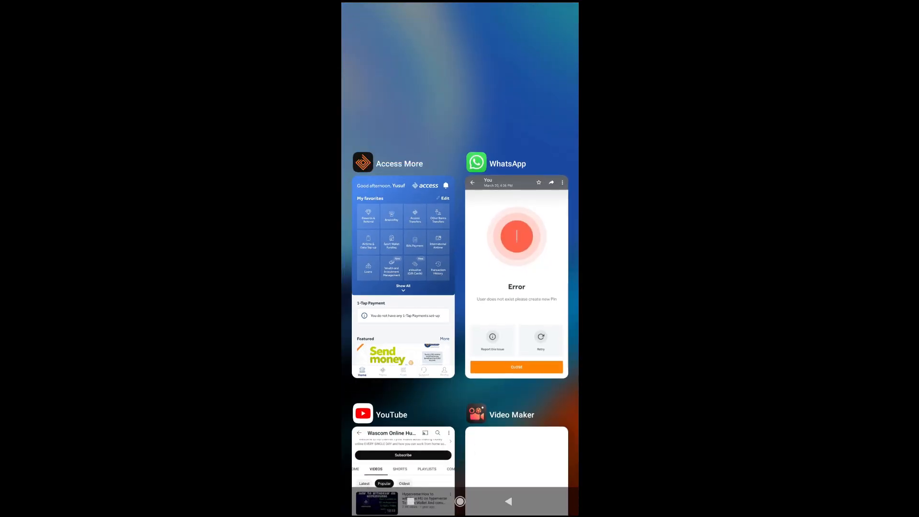
# Reopen WhatsApp from recent apps showing the 'User does not exist please create new Pin' error image.
pyautogui.click(515, 279)
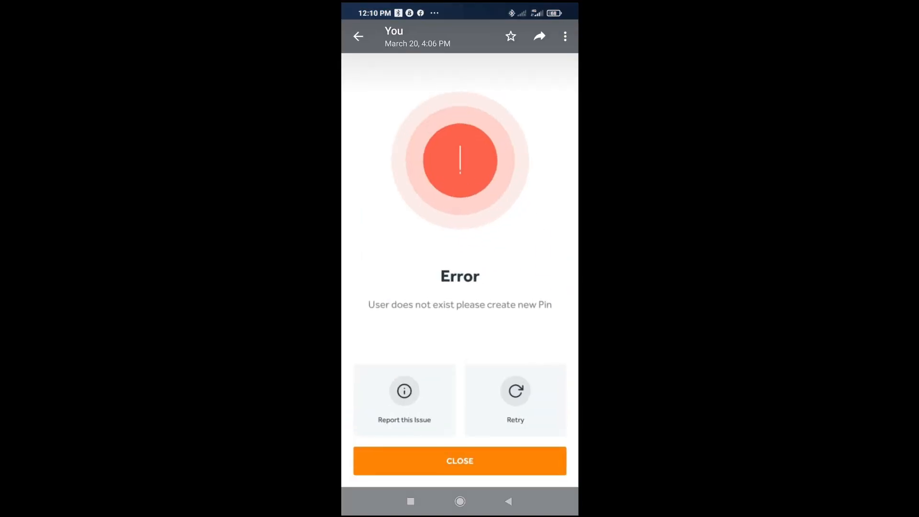